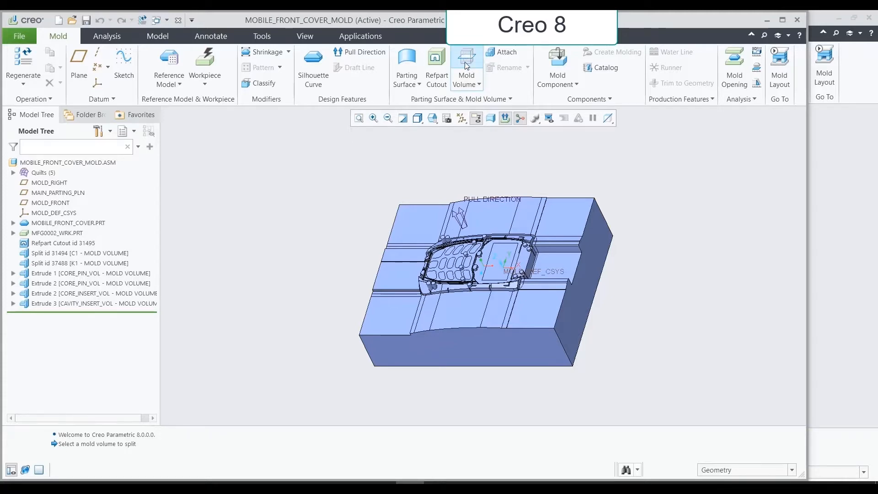
- Start a volume split of mold volume C1 using the pin quilt as splitting surface
click(465, 67)
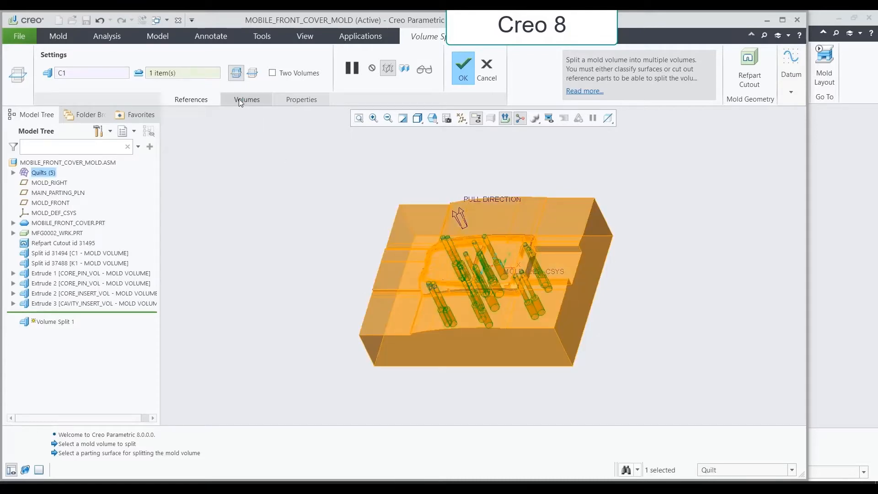
- Output two volumes, assigning VOLUME_1 to CORE and naming the remaining islands pins
click(247, 99)
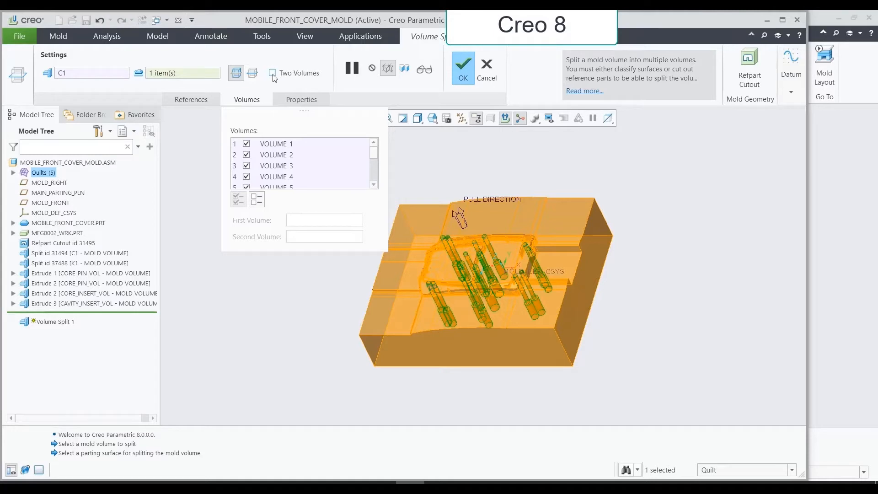
click(272, 73)
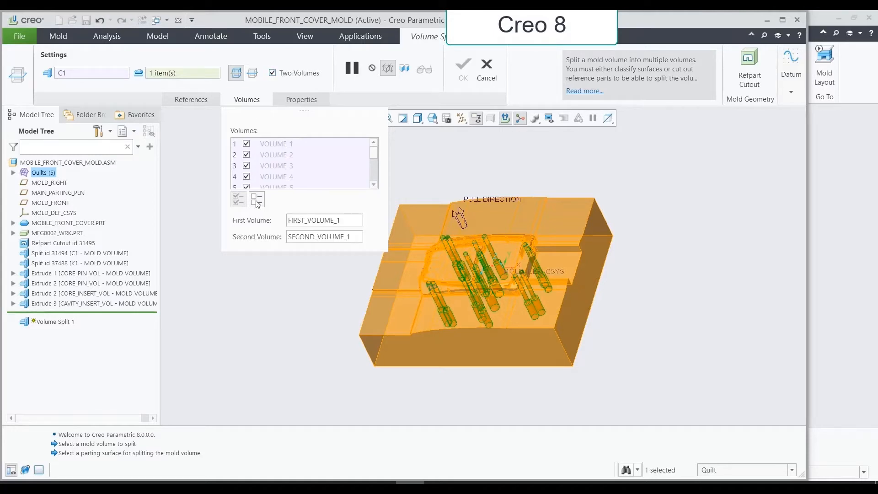
click(256, 199)
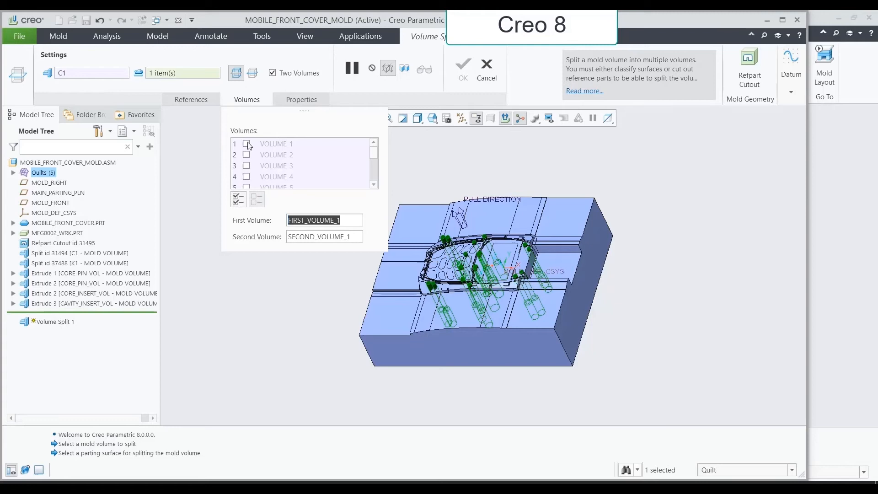
click(246, 144)
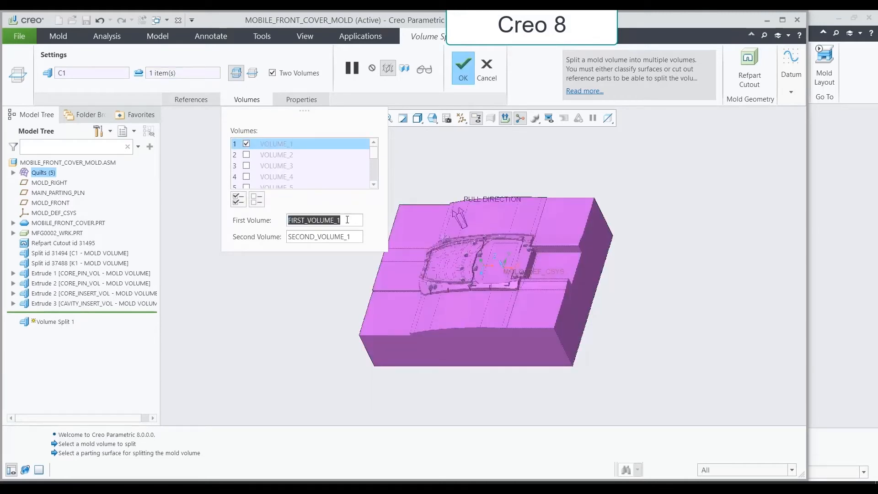
text(CORE)
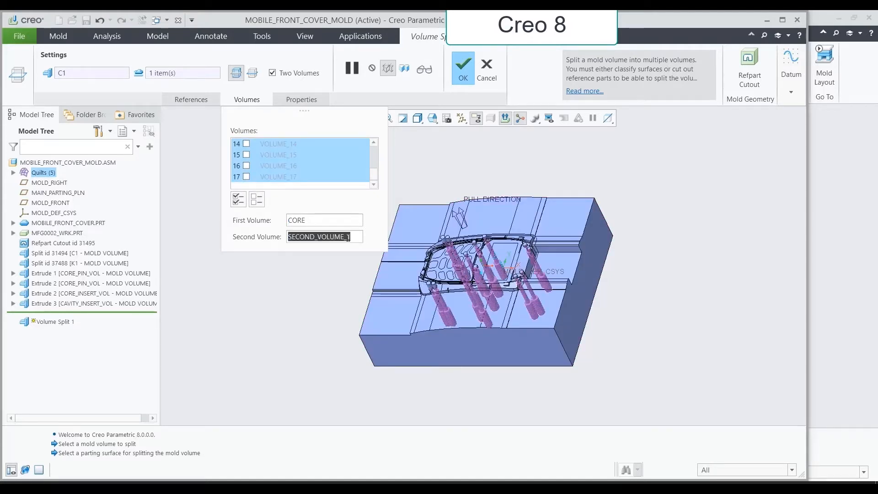
text(pins)
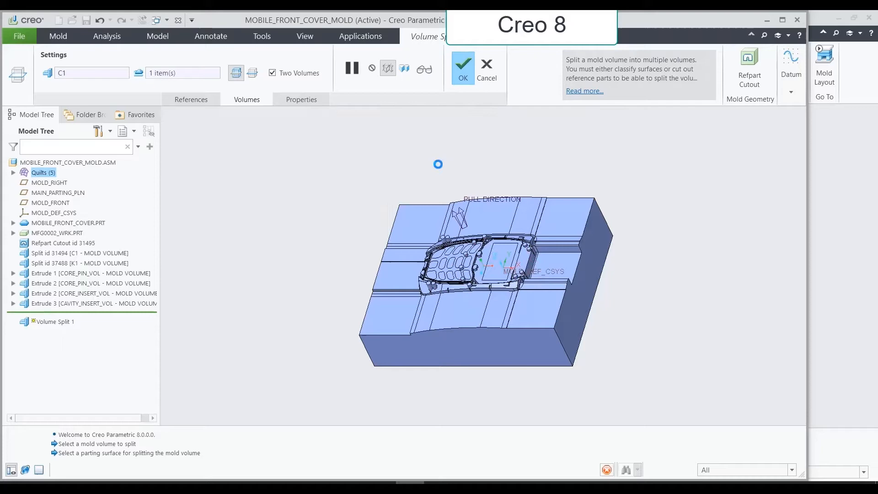
- Restart the C1 volume split in the newer Creo release for CORE and PINS outputs
click(462, 63)
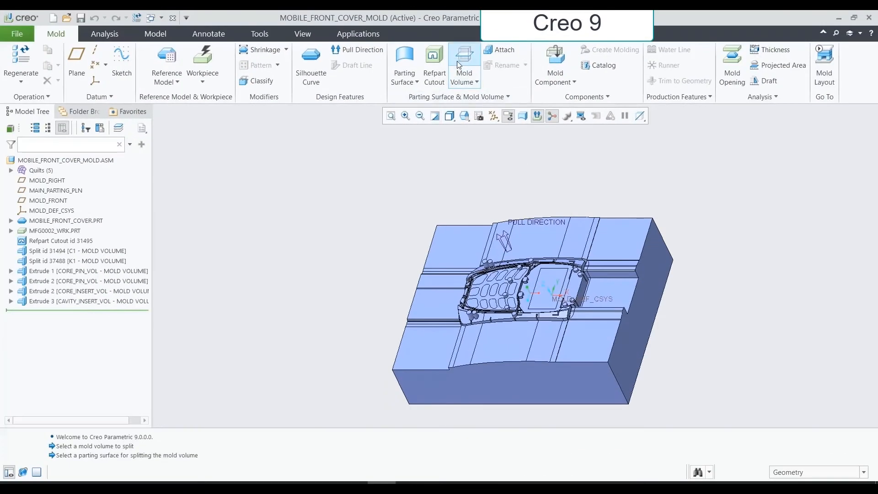
mouse_move(469, 59)
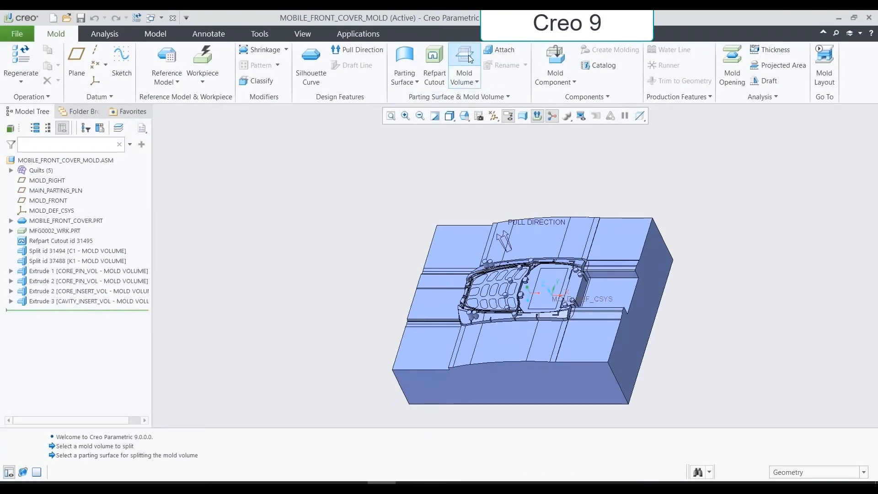
click(464, 62)
text(PINS)
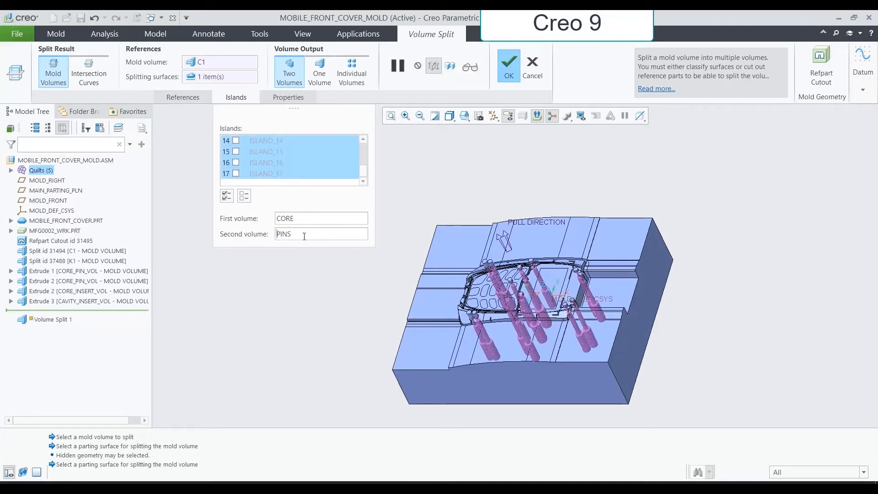
- Switch the C1 split's volume output to One Volume
click(507, 61)
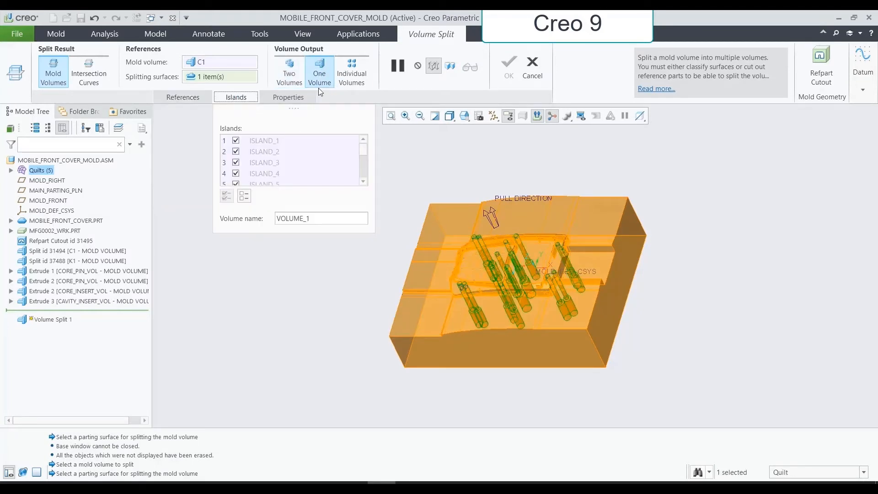
mouse_move(227, 199)
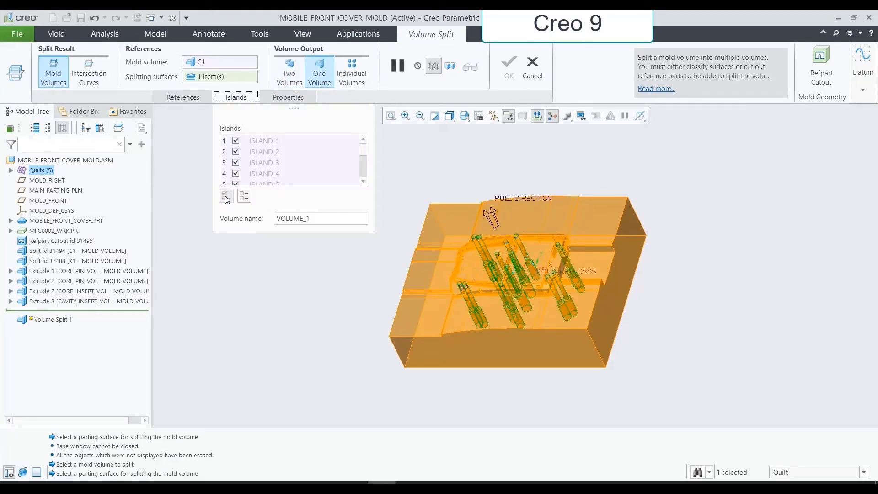
- Exclude island 1, include islands 2–17, name the volume PINS and confirm
click(226, 194)
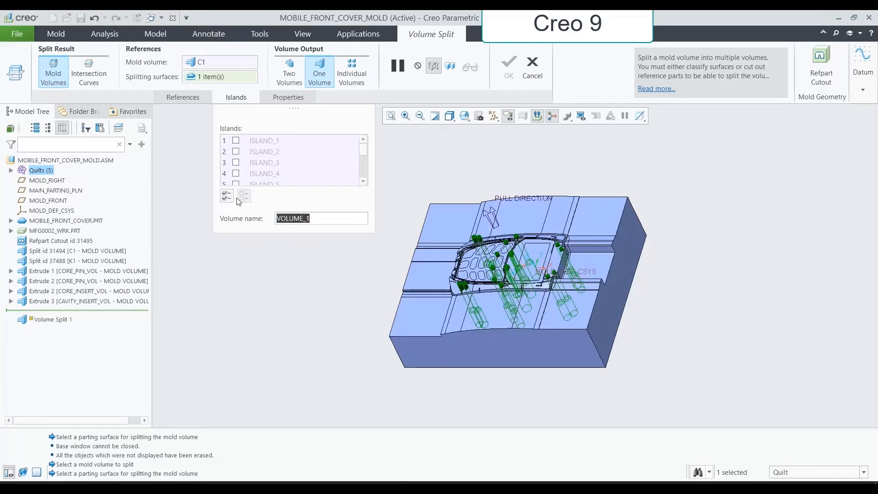
click(226, 196)
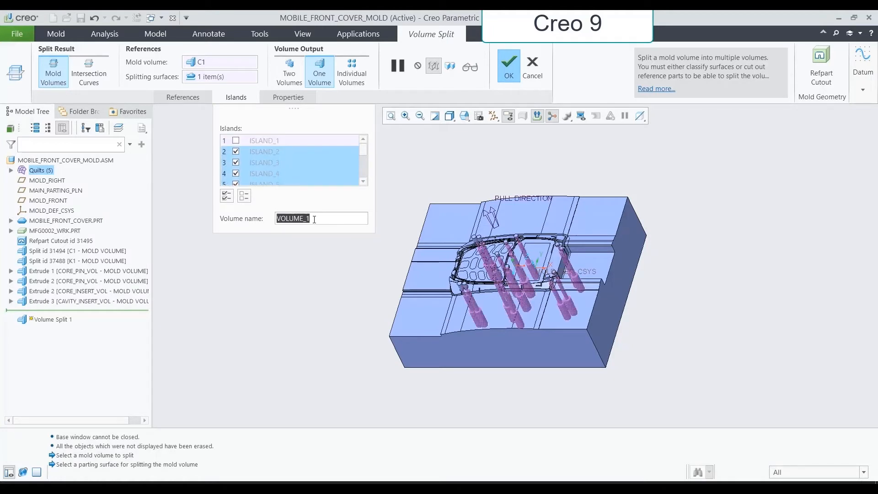
text(PINS)
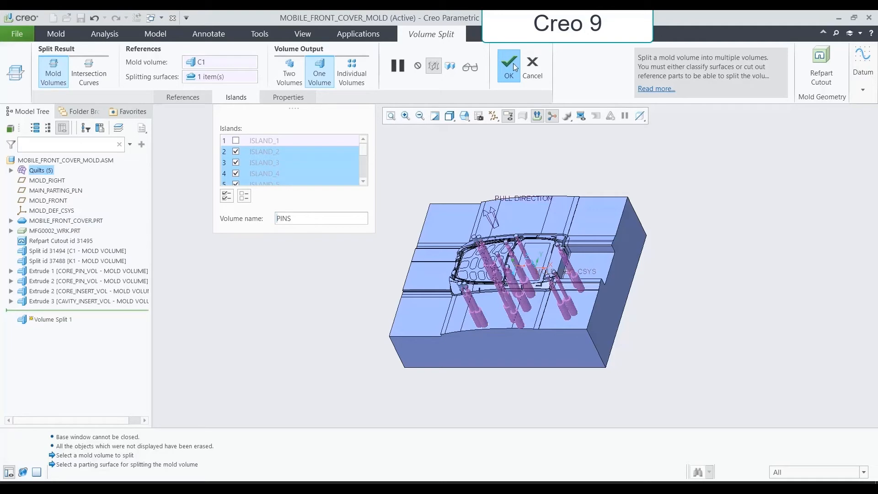
click(508, 62)
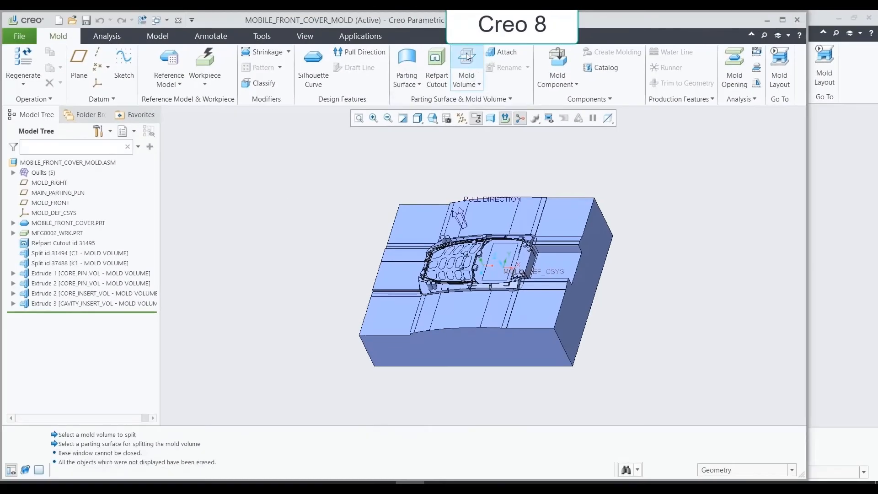
- Split C1 with Two Volumes unchecked into seventeen volumes, VOLUME_1 to VOLUME_17
click(466, 62)
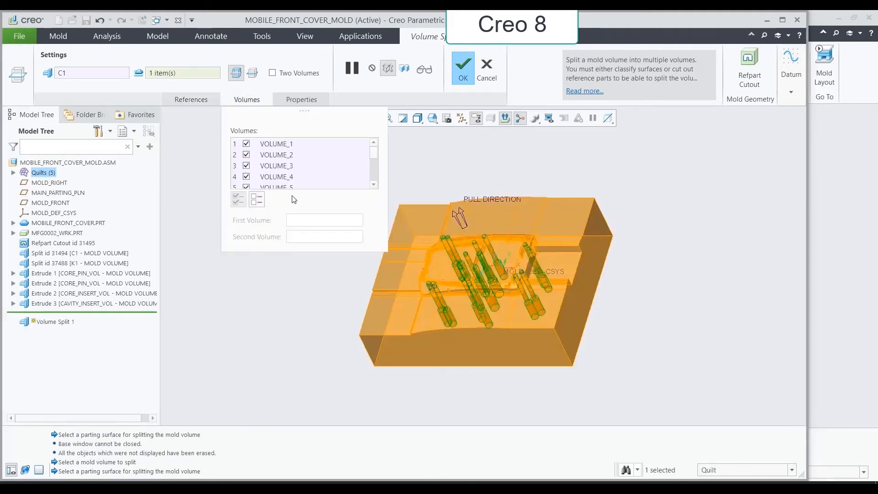
scroll(down, 3)
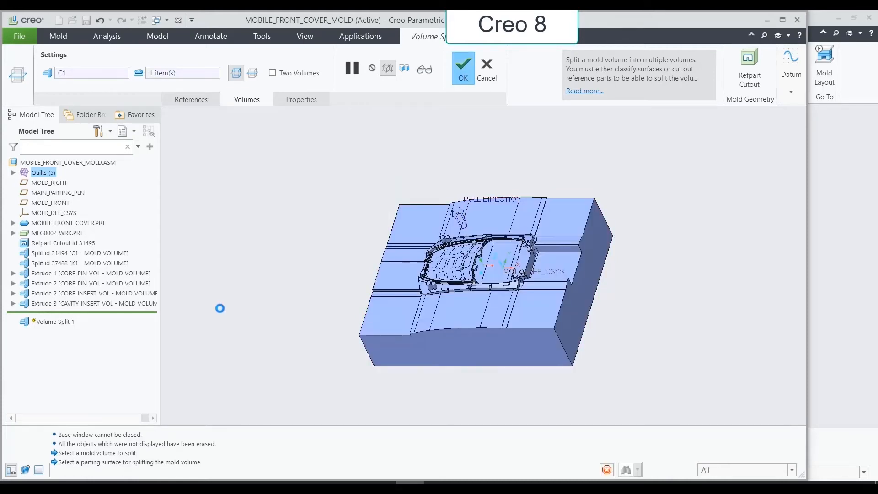
click(462, 63)
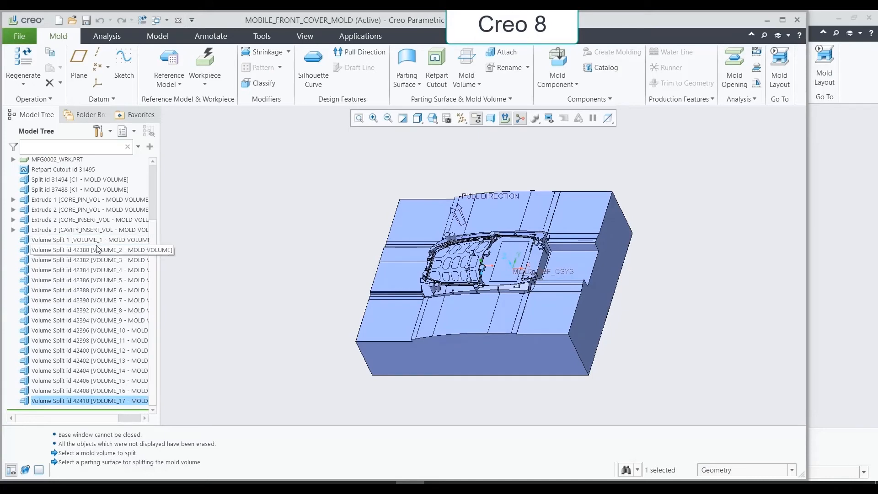
click(90, 239)
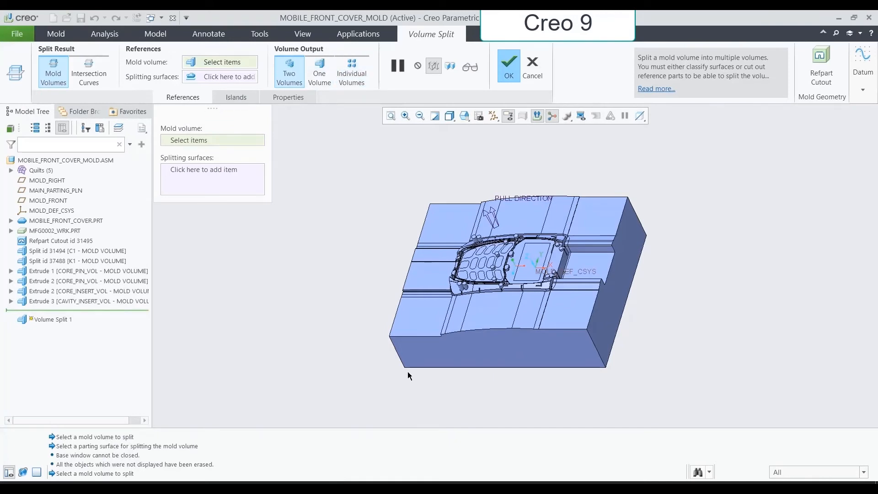
- Split C1 along quilt CORE_PIN_VOL into Individual Volumes ISLAND_1, ISLAND_2 and onward
click(504, 280)
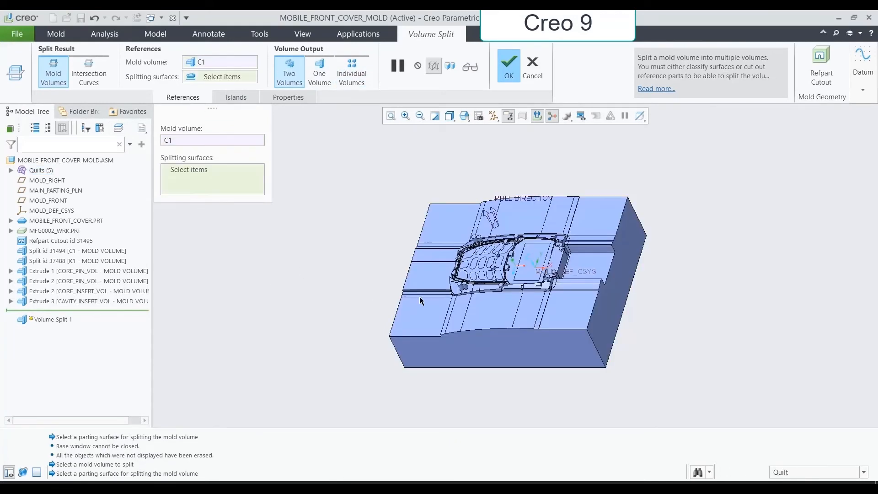
click(463, 291)
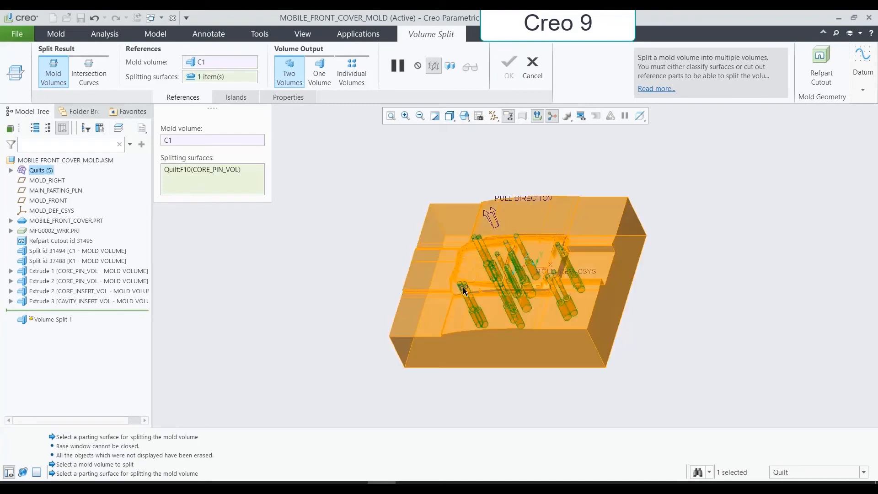
click(236, 97)
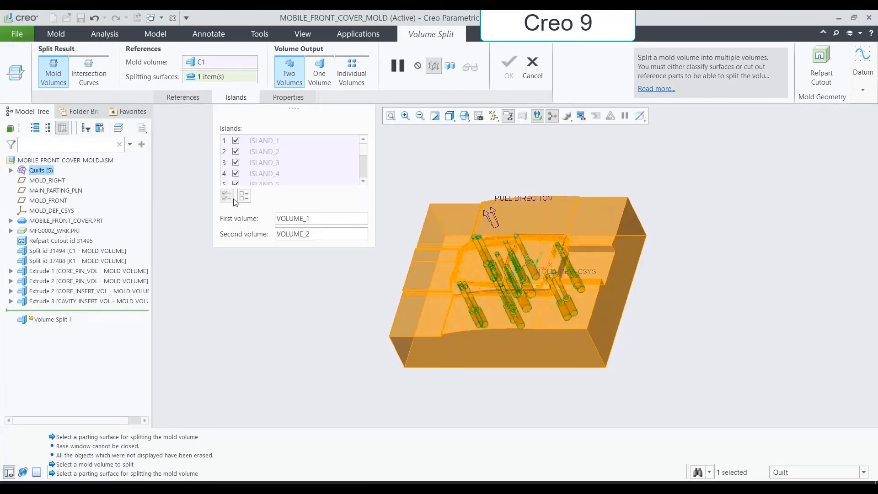
click(351, 67)
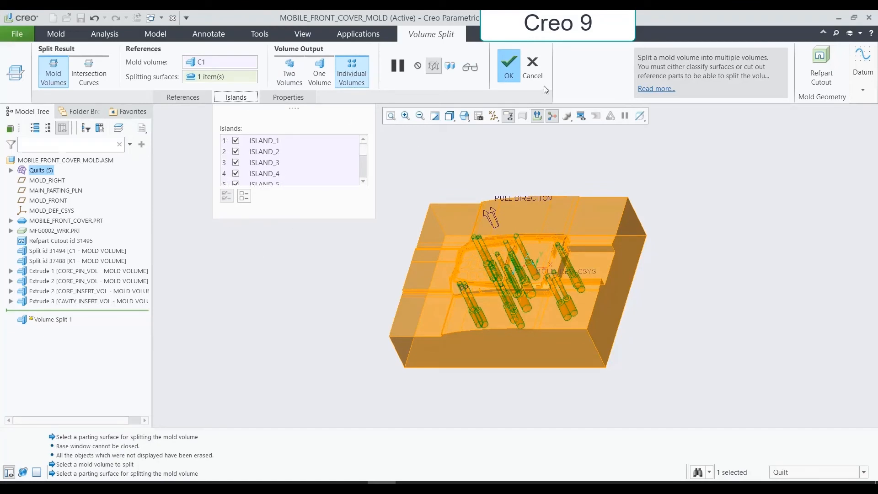
scroll(down, 3)
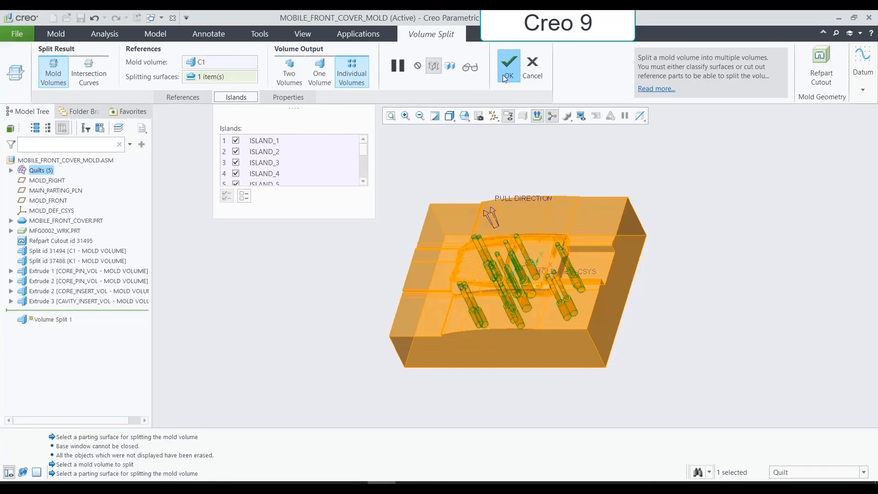
click(507, 61)
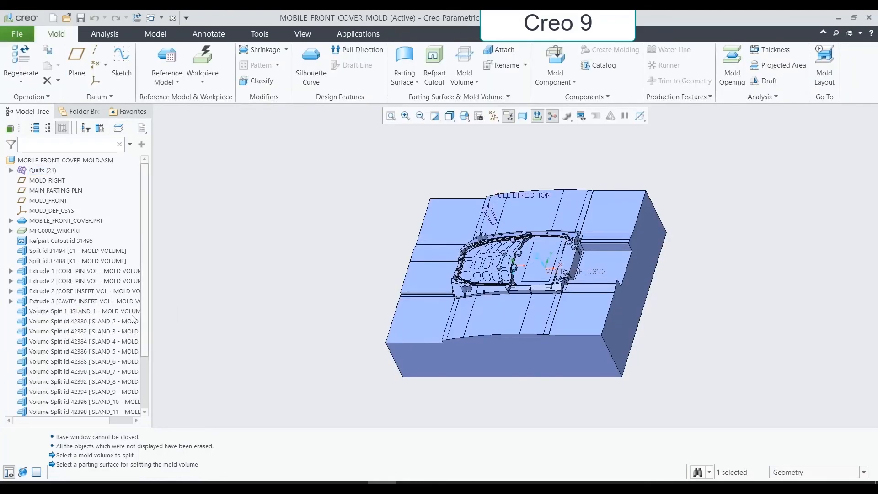
scroll(down, 3)
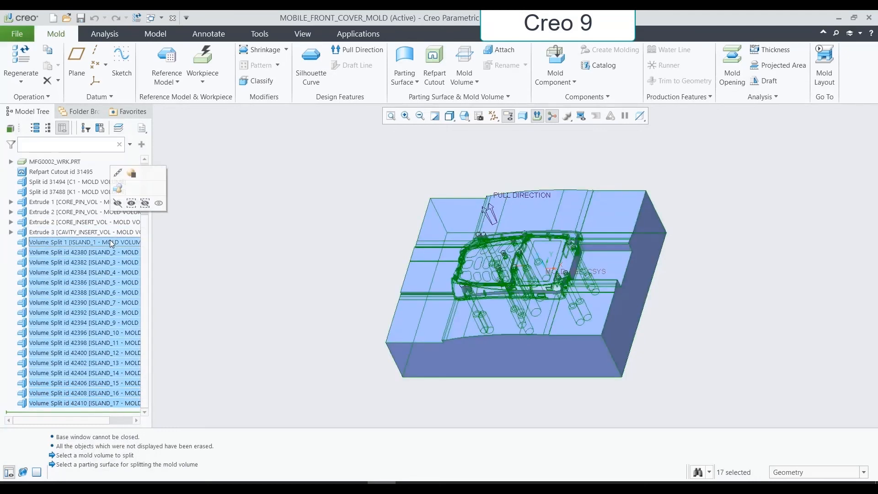
click(282, 301)
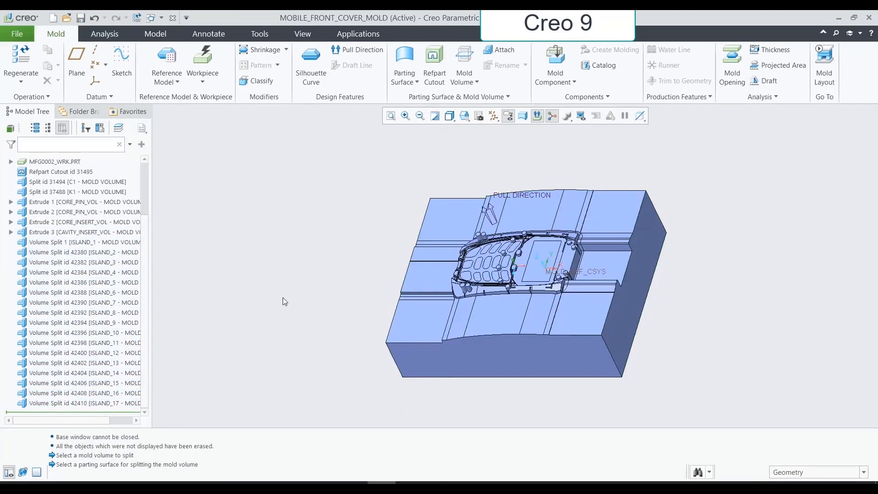